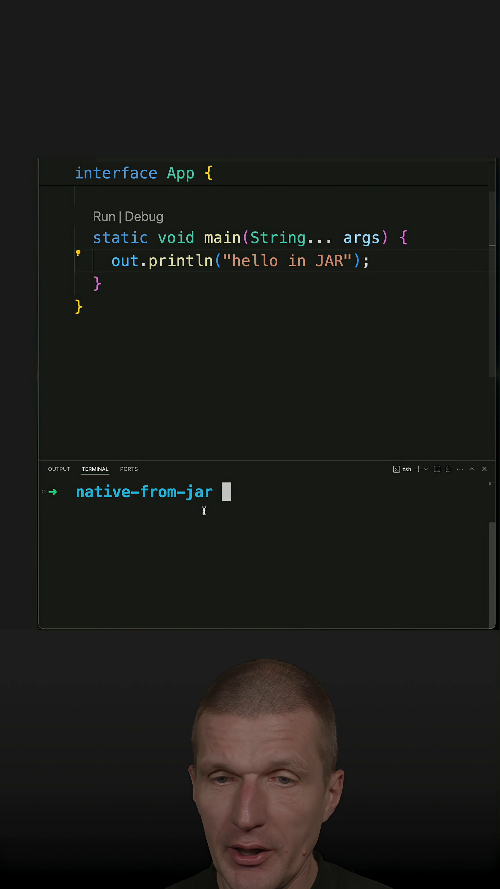
# Run java app.java from source so the terminal prints "hello in JAR".
pyautogui.write('java pa')
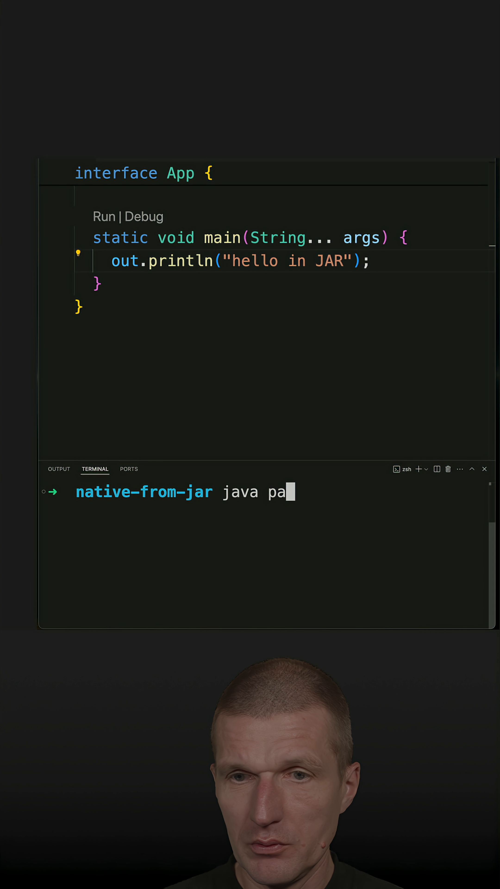
pyautogui.write('pp')
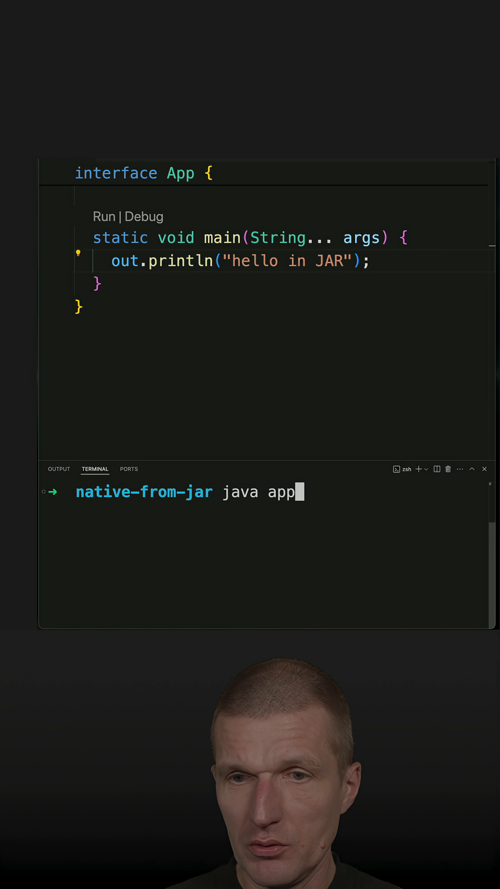
pyautogui.press('enter')
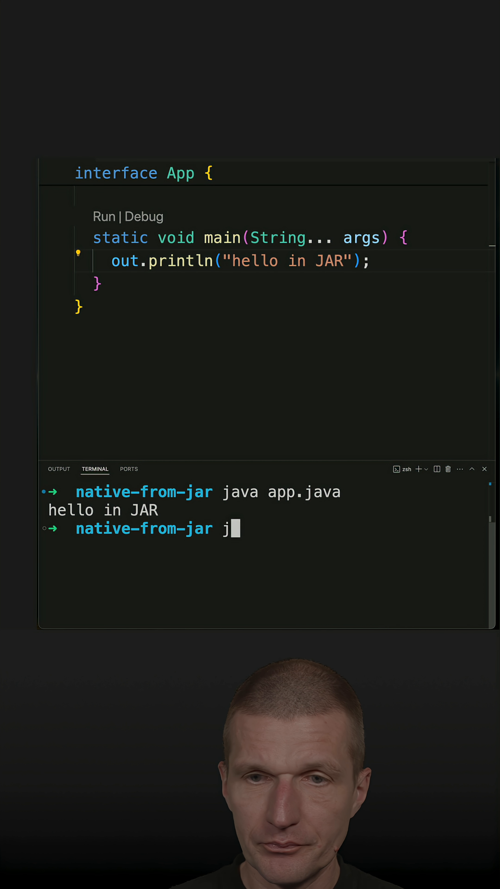
# Compile all Java sources into the output folder with javac -d output *.java.
pyautogui.write('avac -')
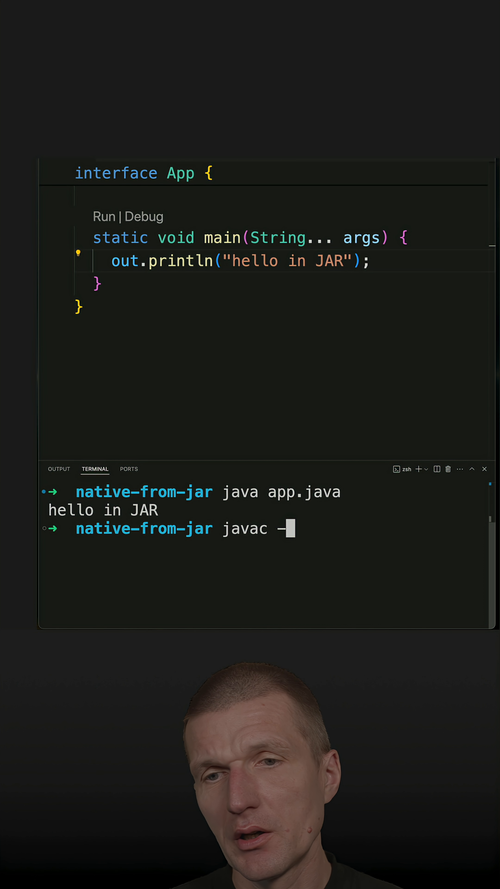
pyautogui.write('*.java')
pyautogui.write('jar -c')
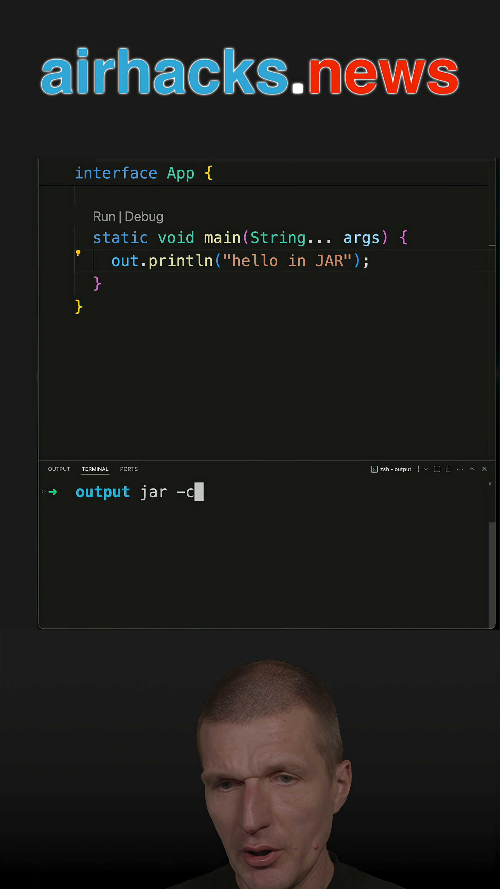
# Build app.jar with App as entry point and run it via java -jar app.jar.
pyautogui.write('vfe app.jar A')
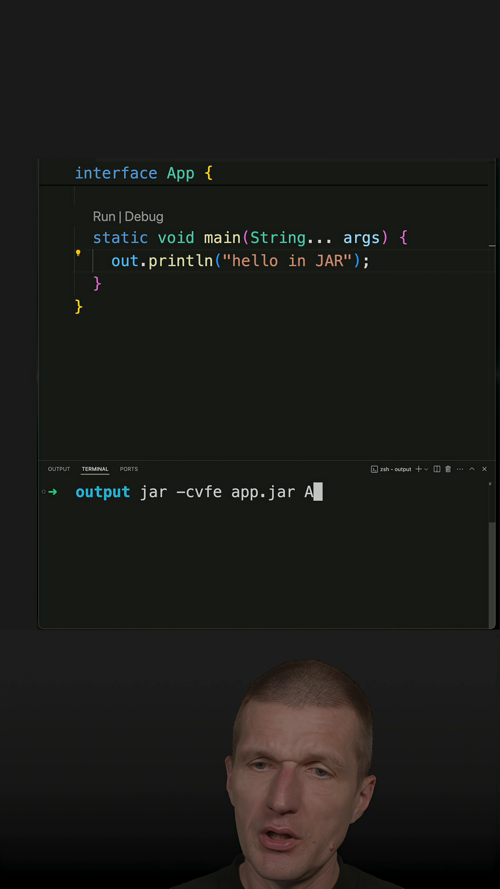
pyautogui.write('pp .')
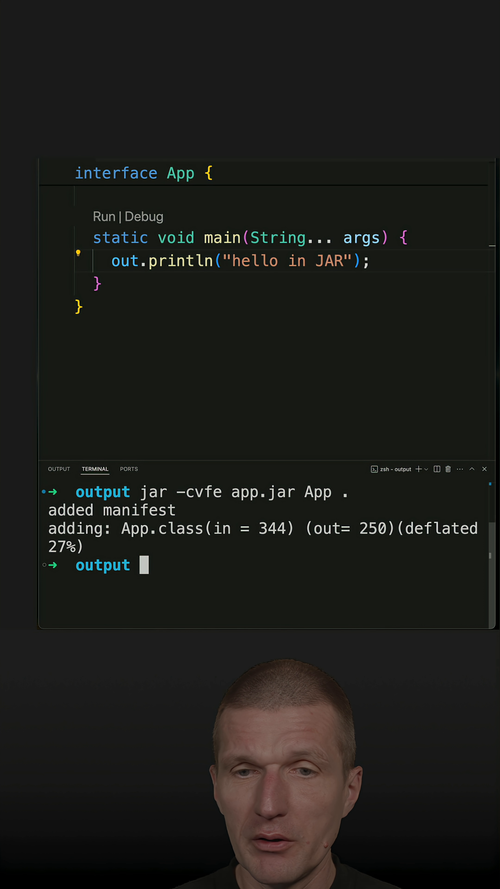
pyautogui.write('java -jar app')
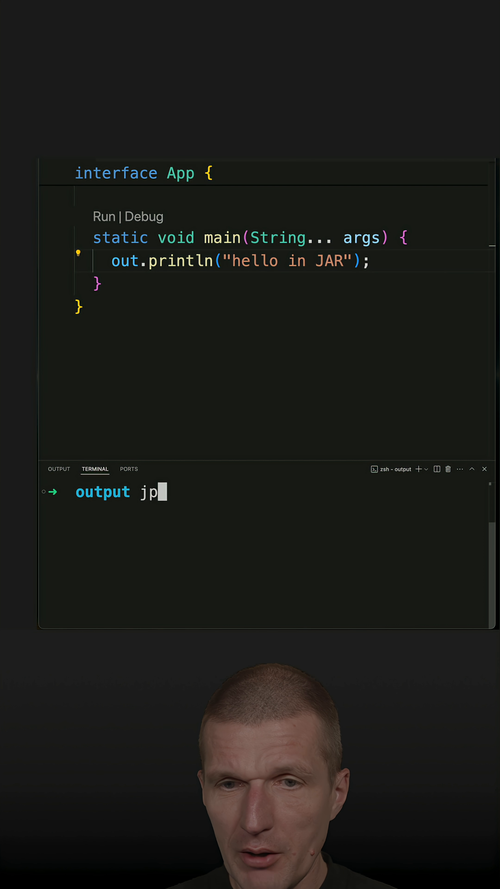
# Enter jpackage --name App --main-jar app.jar --input . in the terminal.
pyautogui.write('ac')
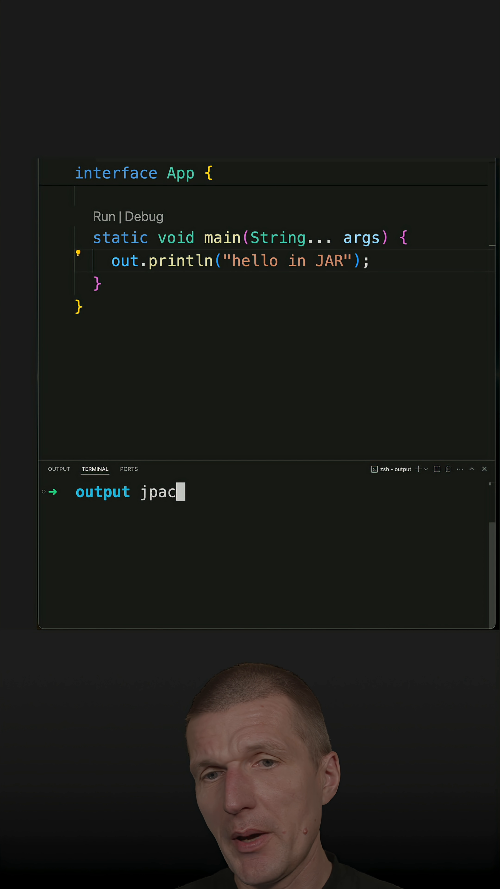
pyautogui.write('kage')
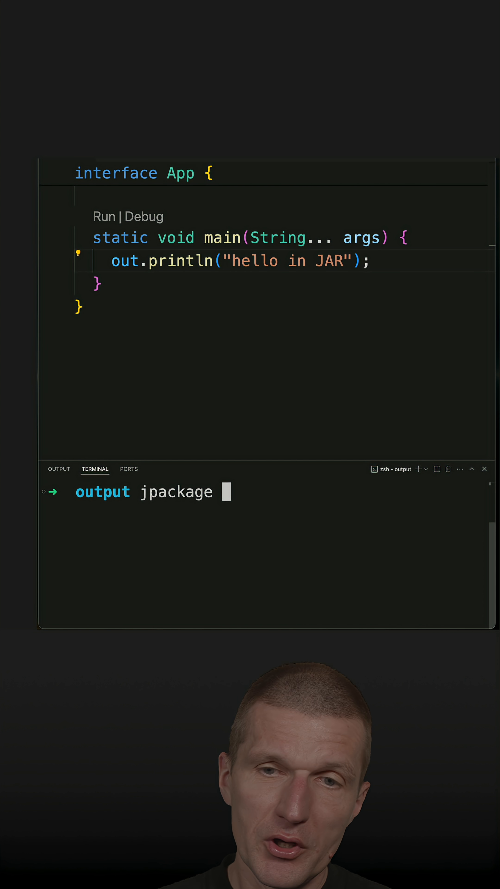
pyautogui.write('--name')
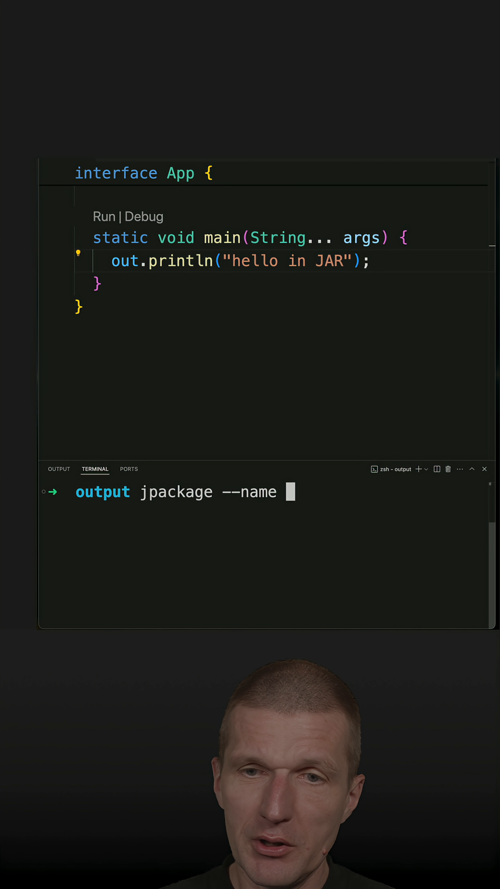
pyautogui.write('App')
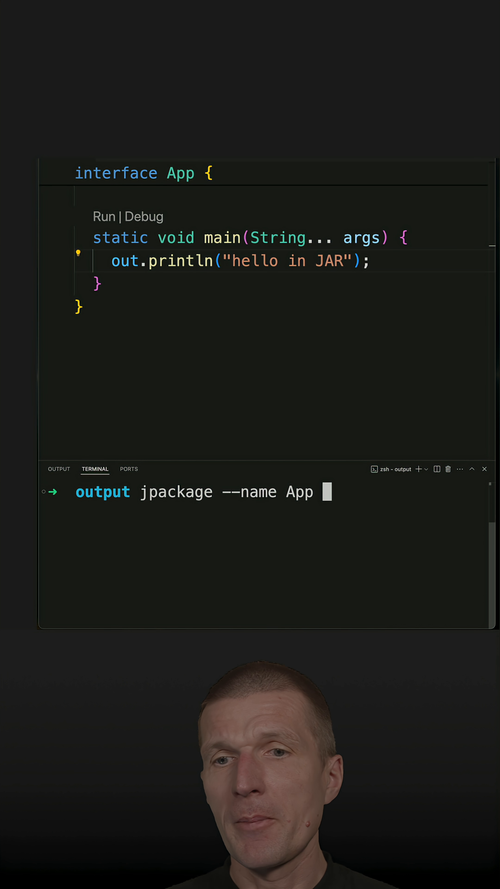
pyautogui.write('--ma')
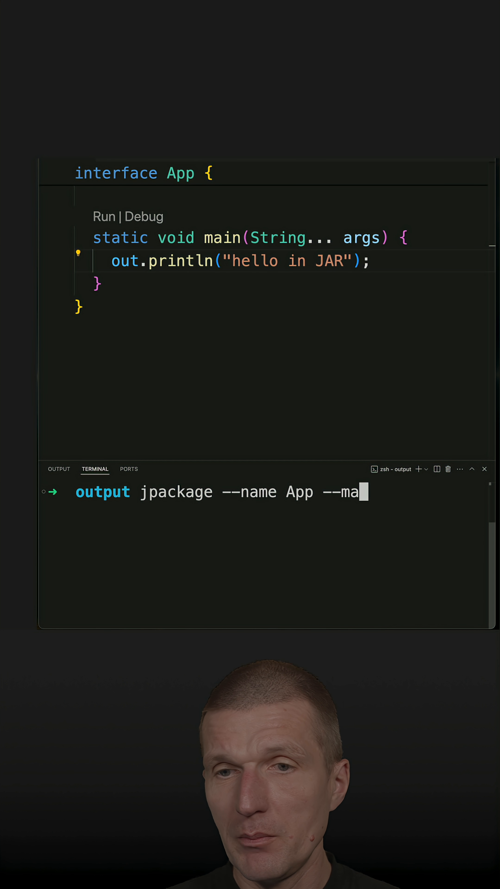
pyautogui.write('in-jar ap')
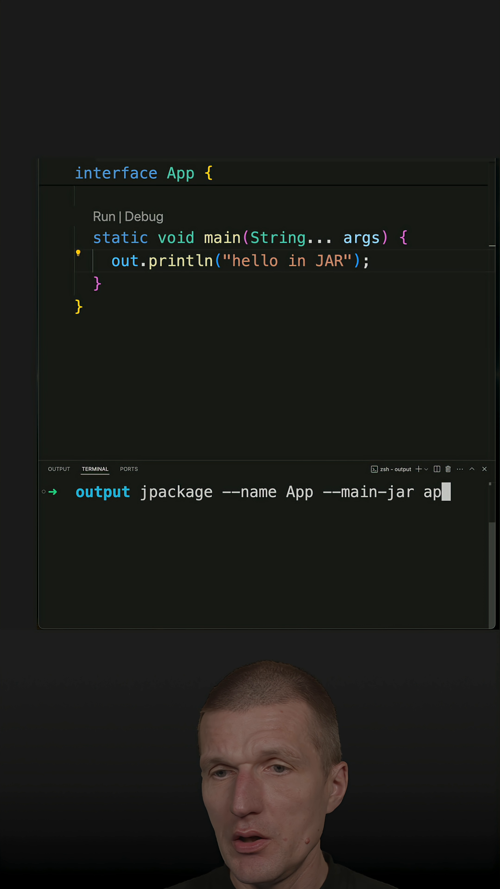
pyautogui.write('p.jar inp')
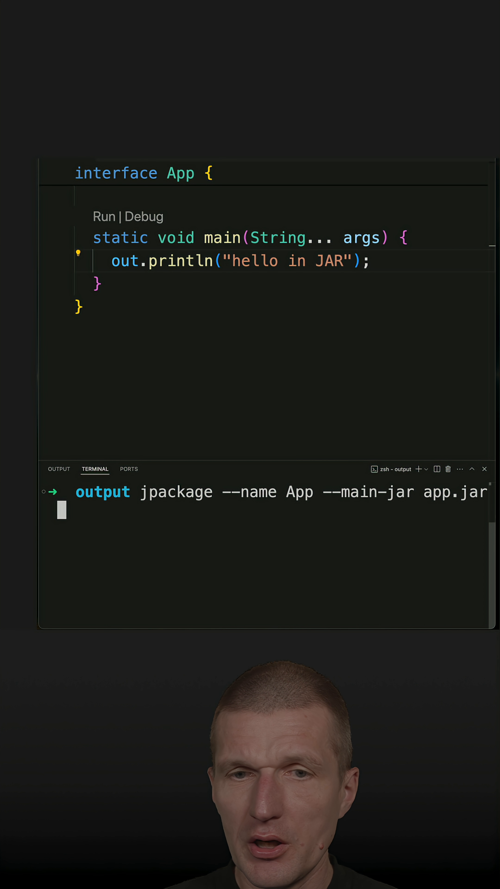
pyautogui.write('--input .')
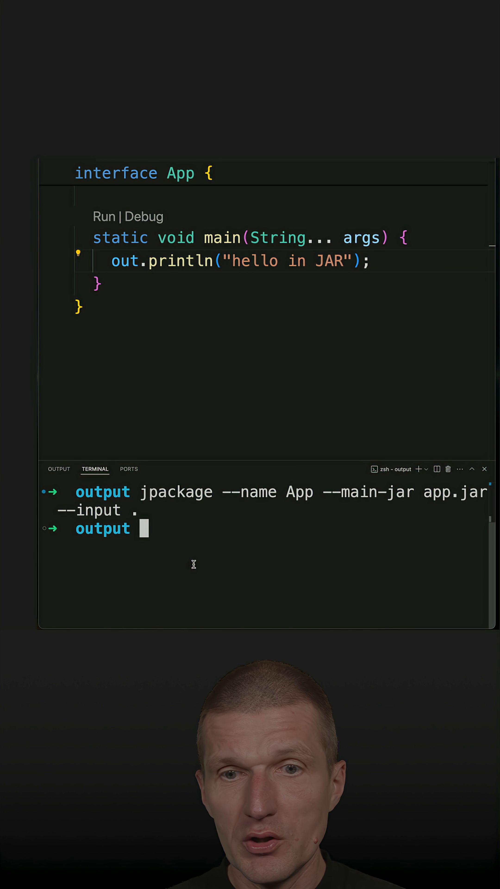
# List the folder and highlight App-1.0.dmg beside App.class and app.jar.
pyautogui.write('ls')
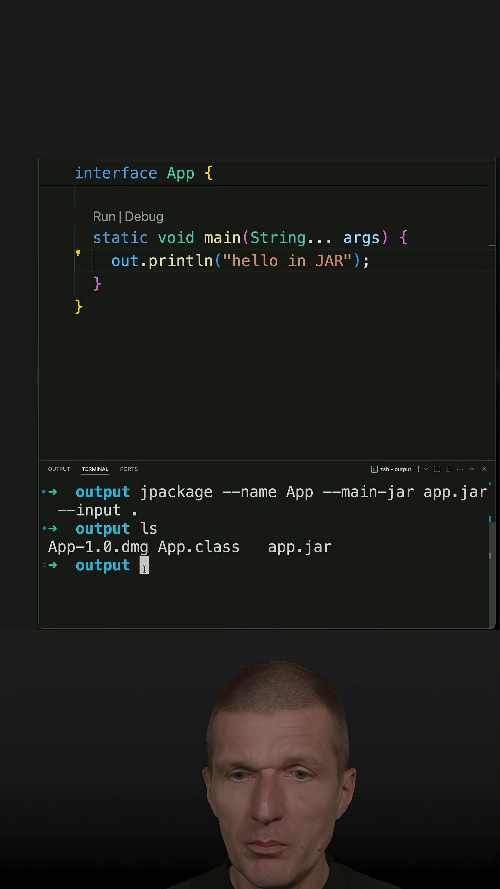
pyautogui.doubleClick(98, 547)
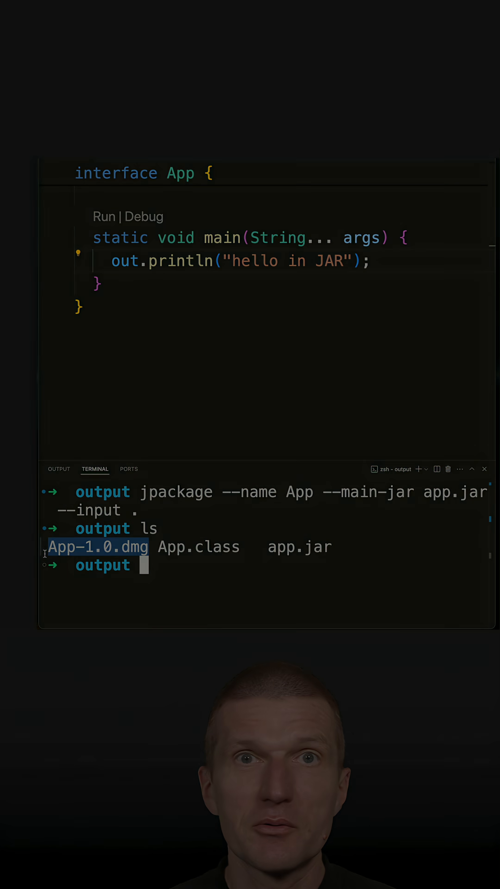